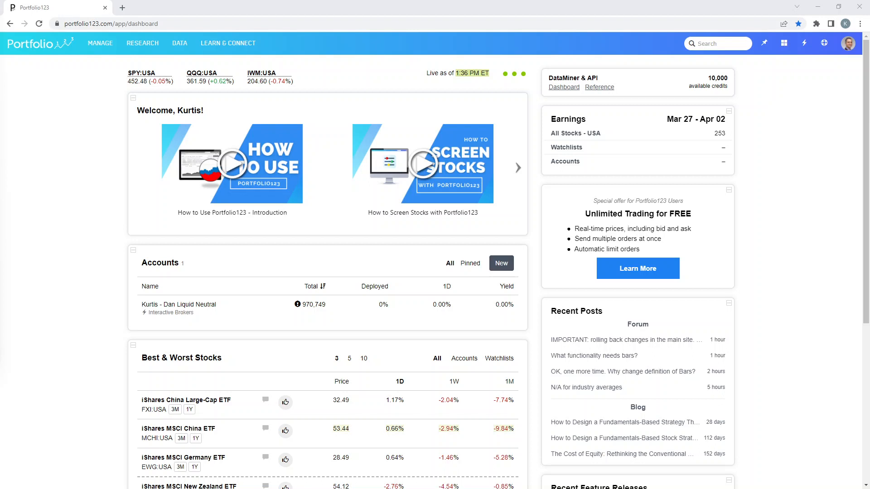
{"action": "mouse_move", "coordinate": [35, 310]}
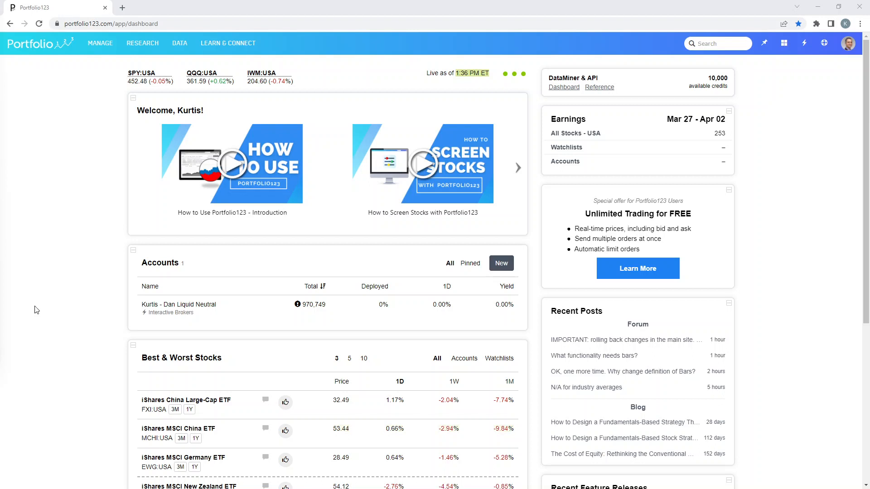
{"action": "mouse_move", "coordinate": [49, 302]}
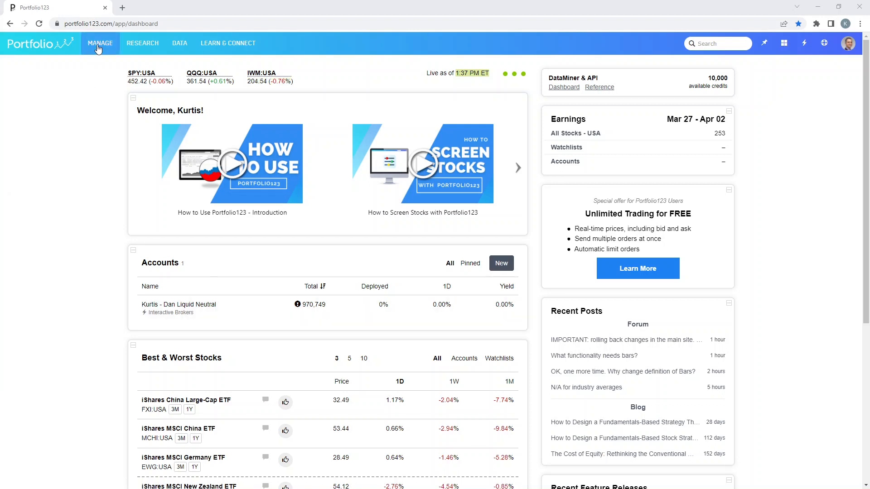
- Open the MANAGE menu showing quick links, trading, models, Messages and Notes
{"action": "left_click", "coordinate": [99, 43]}
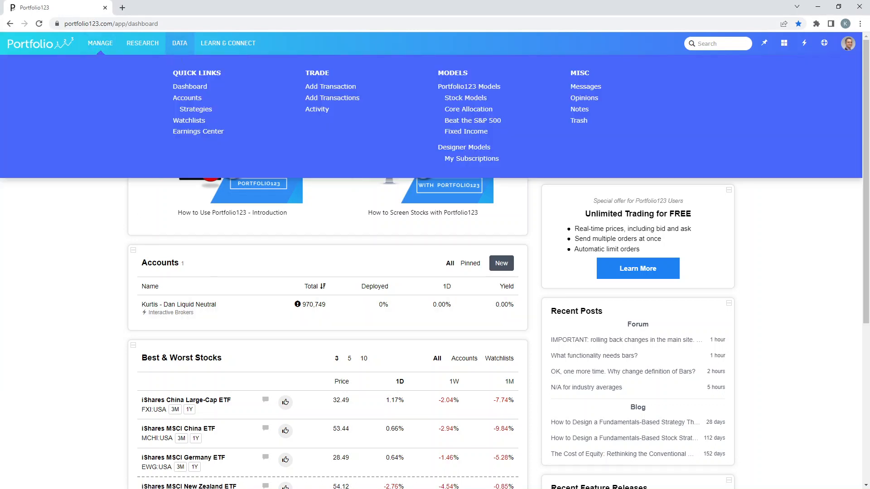
{"action": "mouse_move", "coordinate": [188, 121]}
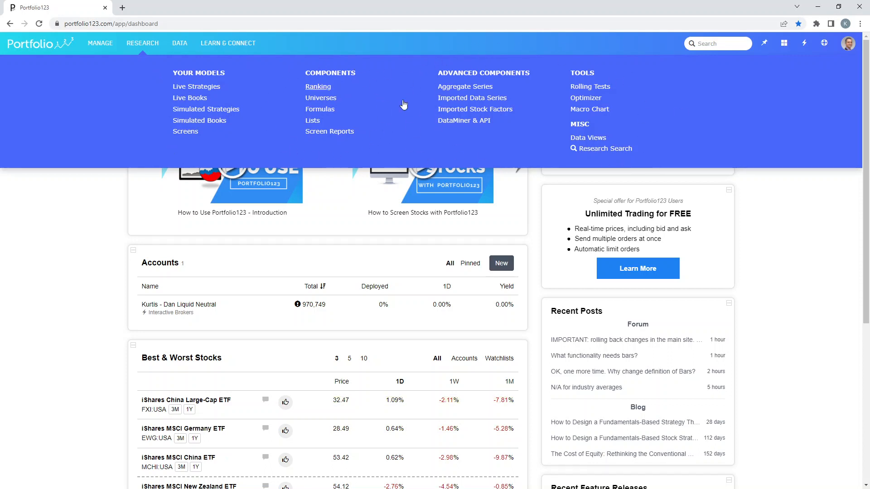
{"action": "mouse_move", "coordinate": [464, 121]}
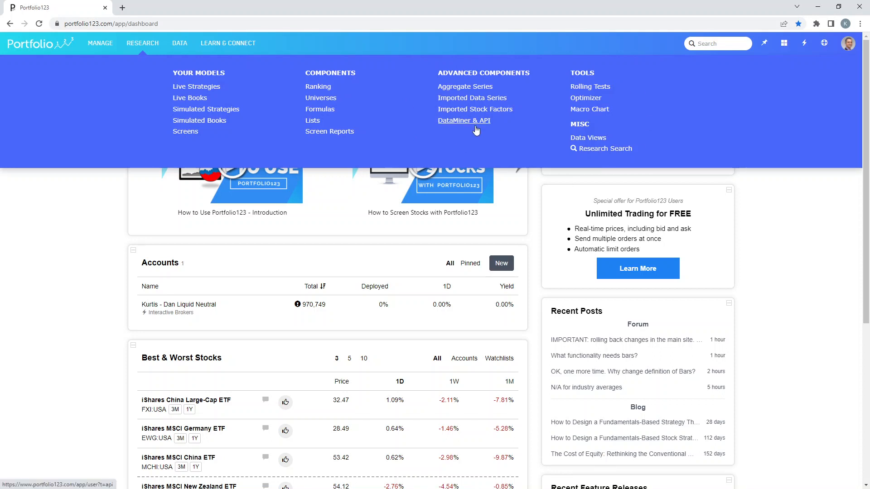
- Open the RESEARCH menu listing your models, components, advanced components and tools
{"action": "left_click", "coordinate": [180, 43]}
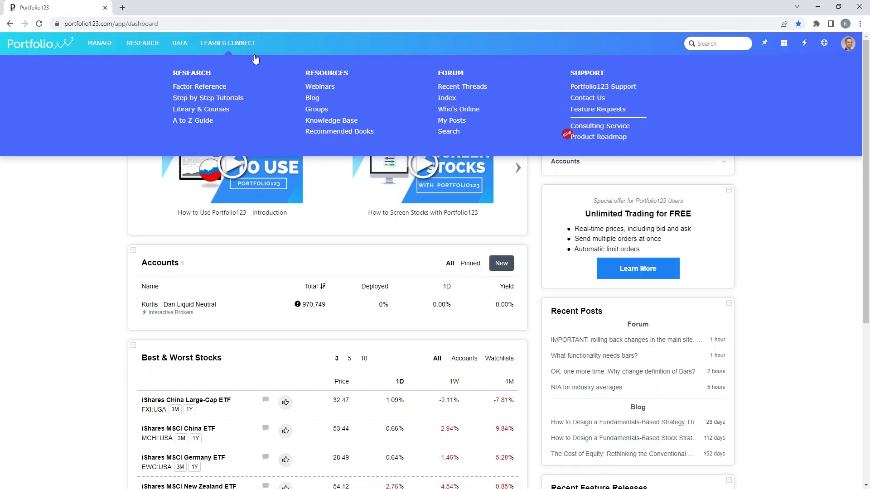
{"action": "mouse_move", "coordinate": [199, 86]}
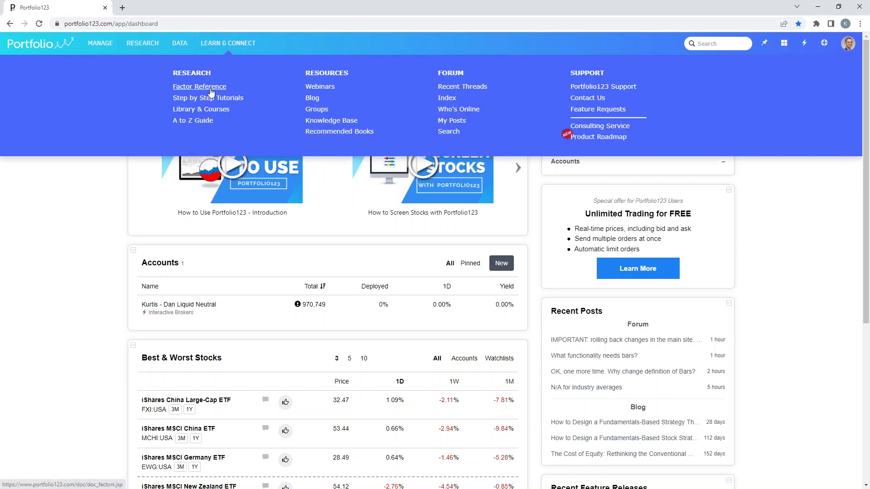
- Go to Factor Reference under LEARN & CONNECT to list Fundamentals, Estimates and Technical factors
{"action": "left_click", "coordinate": [198, 87]}
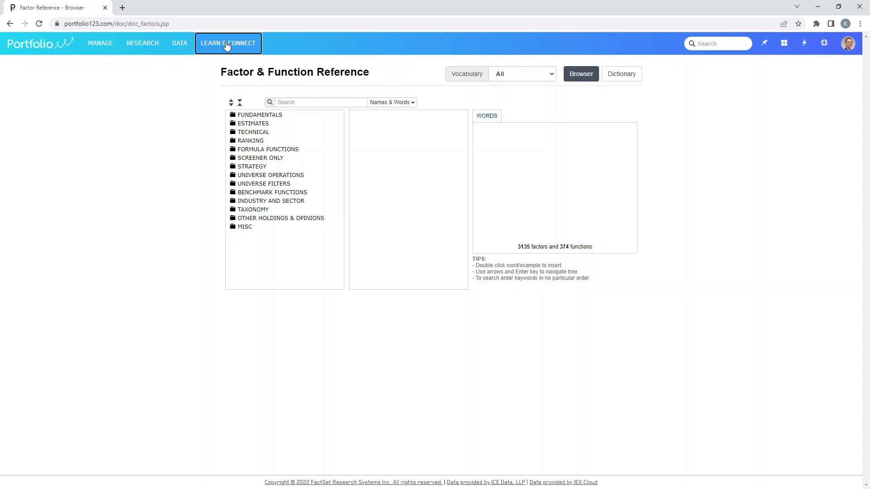
- Reopen the LEARN & CONNECT menu over the Factor & Function Reference page
{"action": "left_click", "coordinate": [227, 43]}
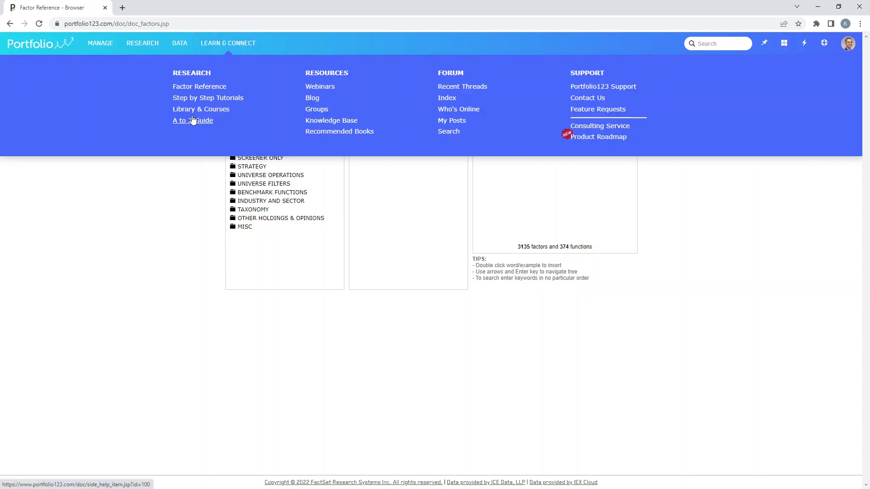
{"action": "mouse_move", "coordinate": [320, 86]}
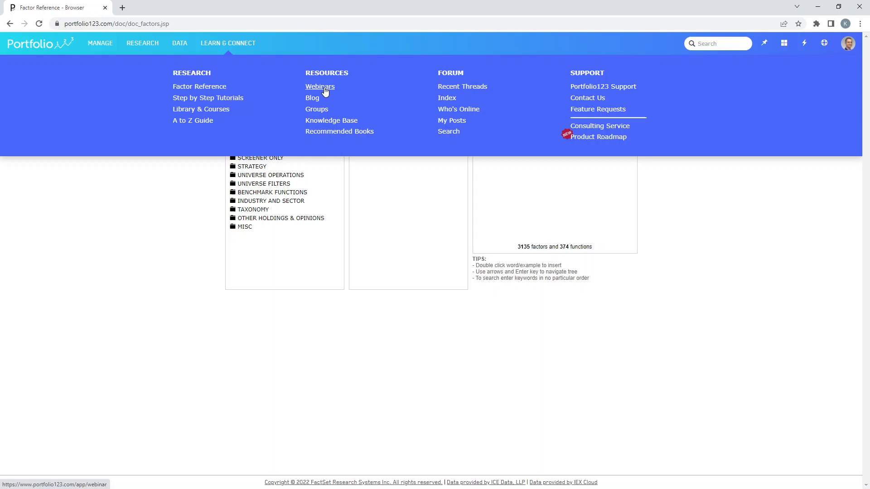
{"action": "mouse_move", "coordinate": [586, 87]}
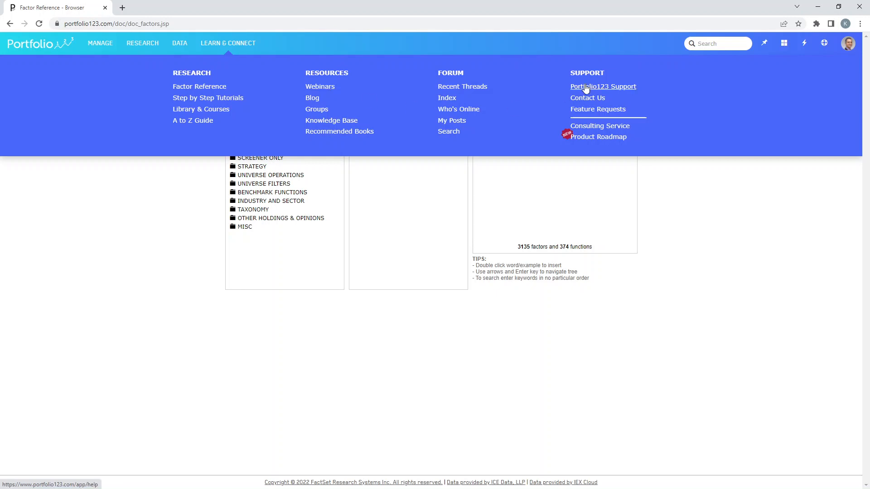
{"action": "mouse_move", "coordinate": [276, 89]}
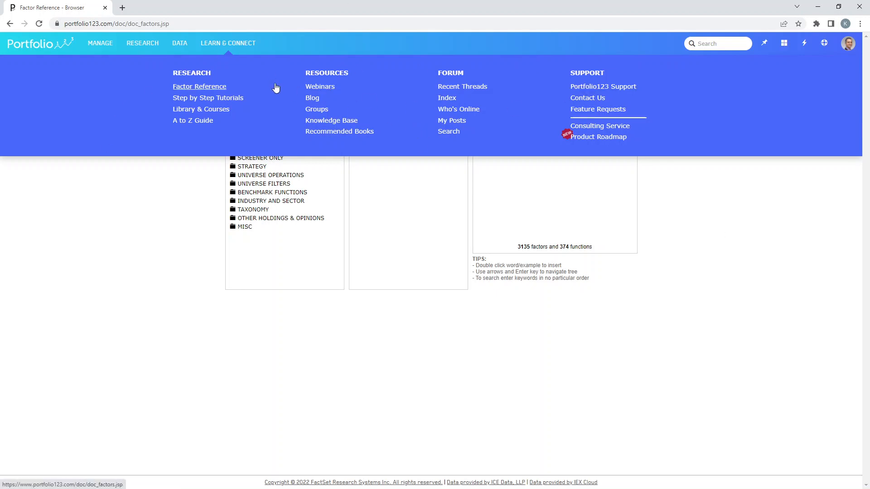